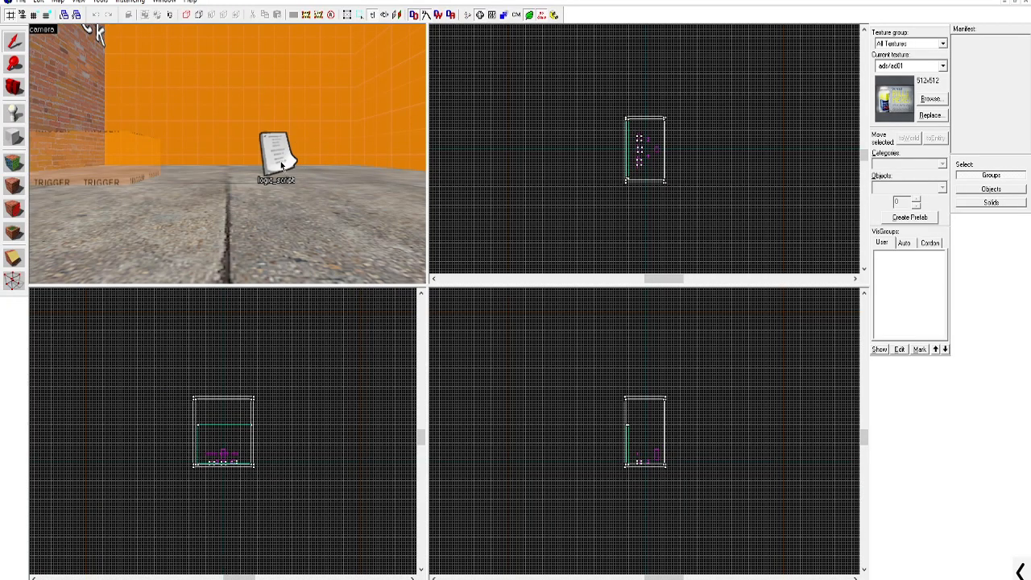
Add vscript_rps.nut to the logic_script's Entity Scripts list via Manage
double_click(277, 160)
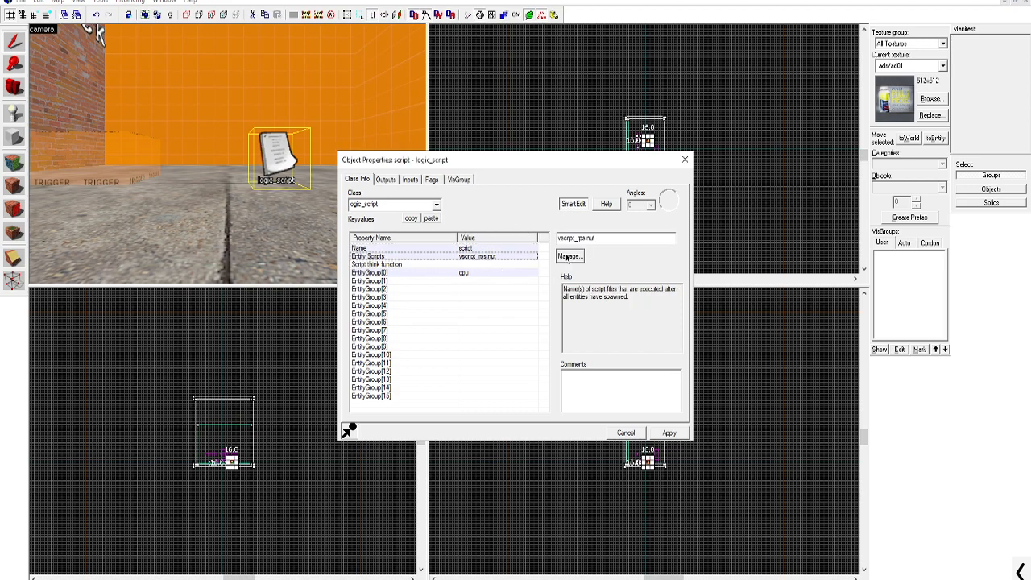
left_click(569, 254)
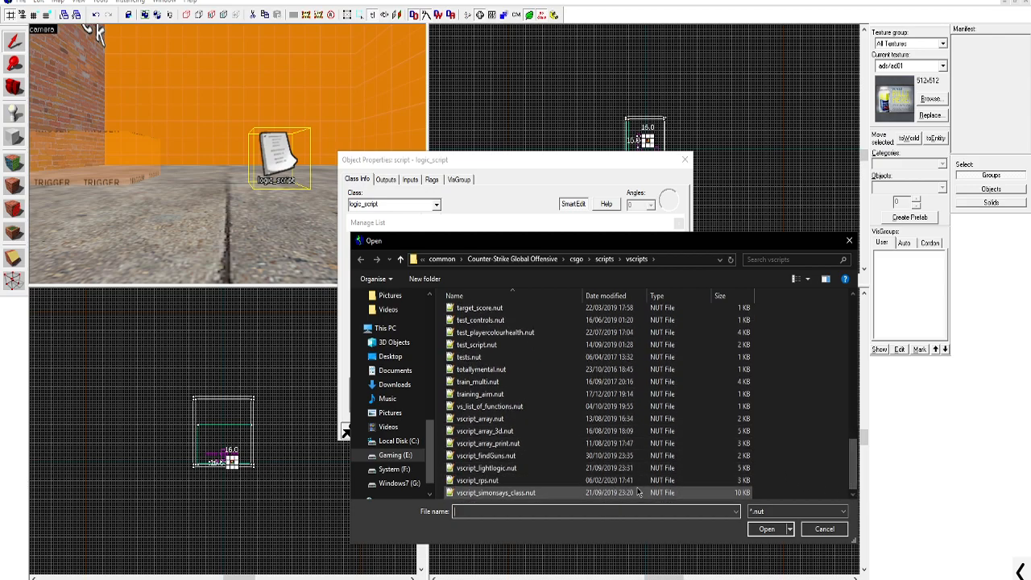
left_click(477, 480)
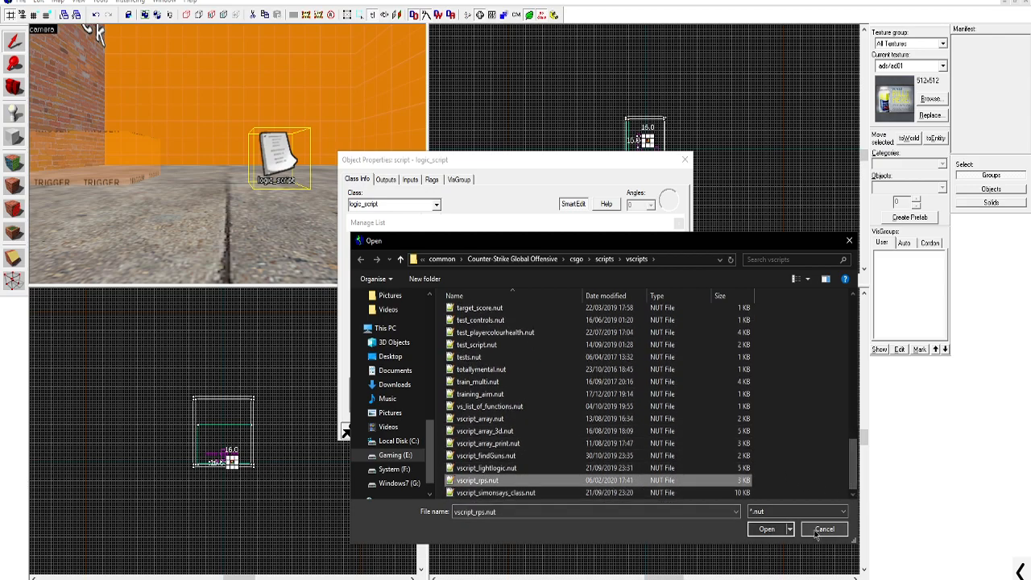
left_click(764, 529)
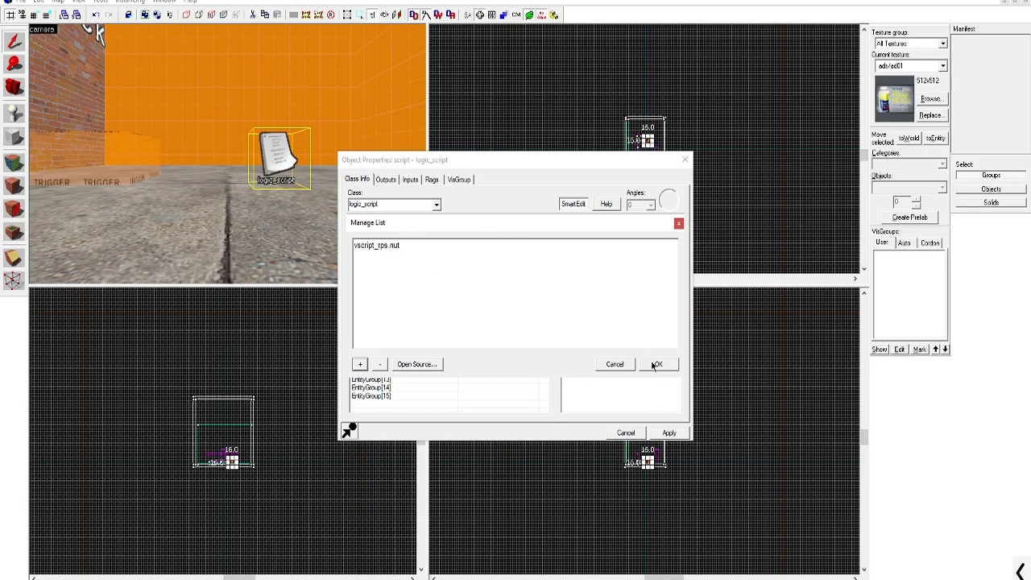
Accept the script list, review the Script think function, and select the cpu logic_case
left_click(660, 364)
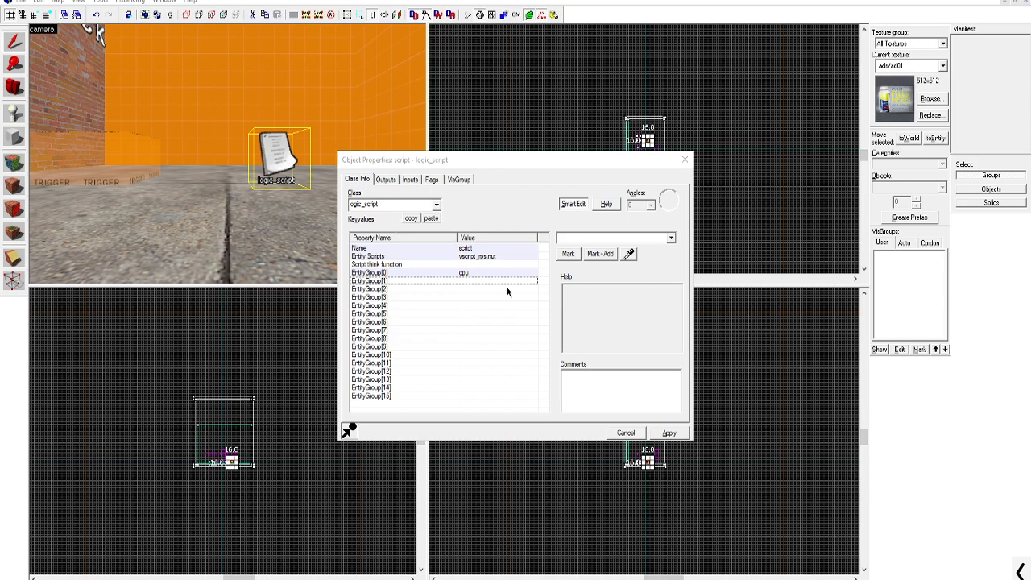
left_click(377, 265)
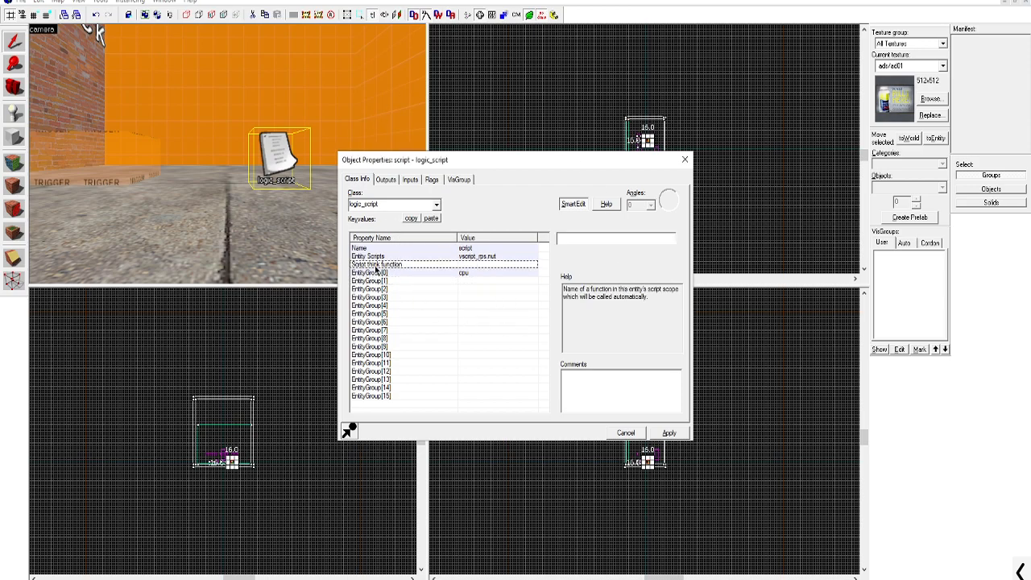
left_click(367, 272)
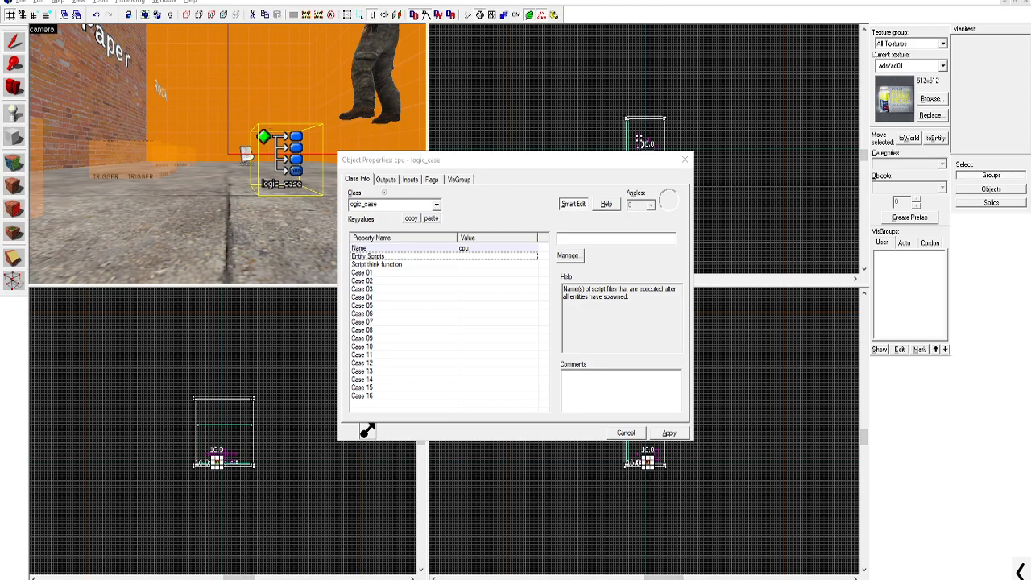
View the OnCase01–03 RunScriptCode outputs calling MakeBotMove with rock, paper, scissors
left_click(388, 179)
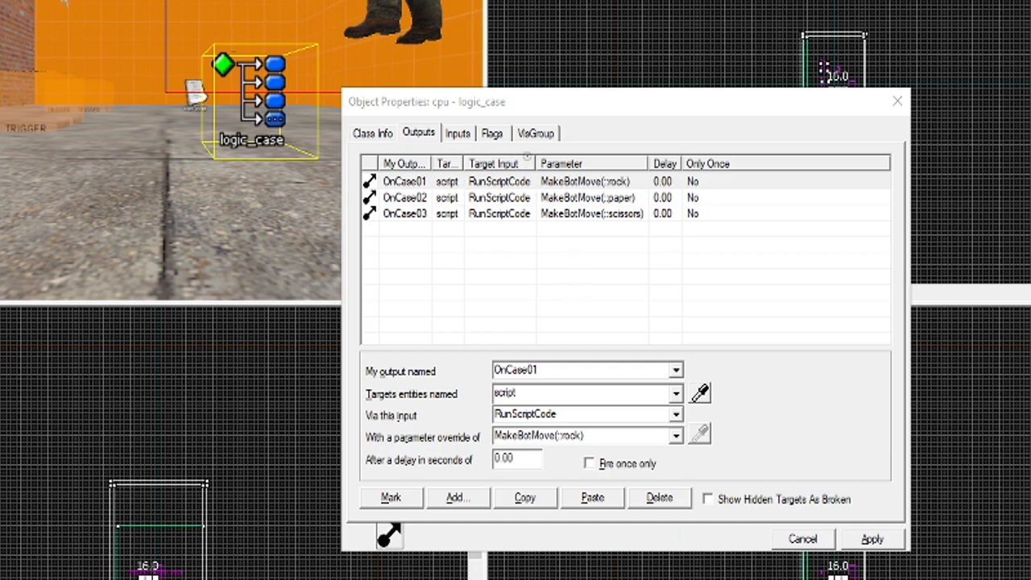
left_click_drag(612, 181, 620, 212)
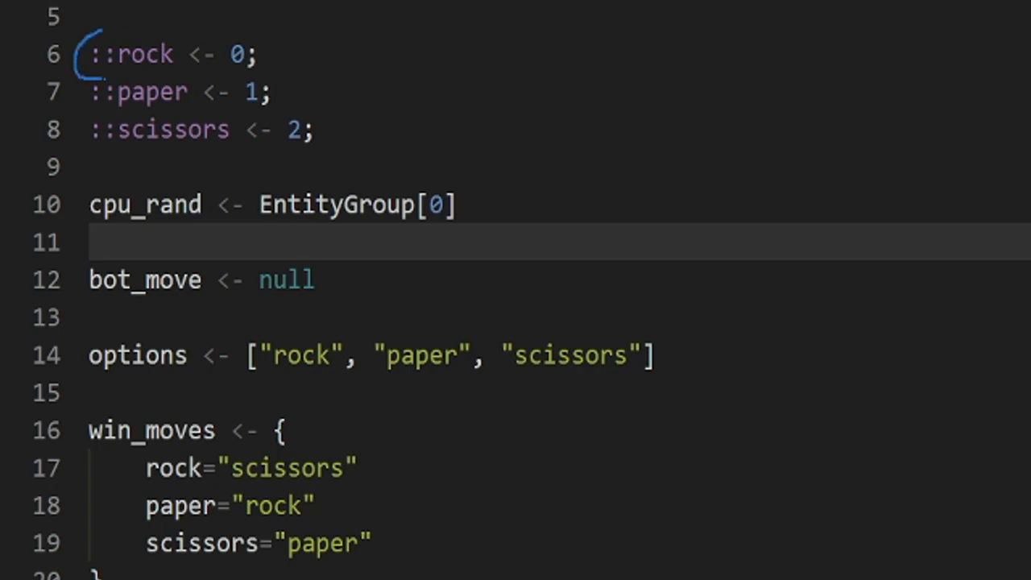
left_click_drag(89, 45, 105, 92)
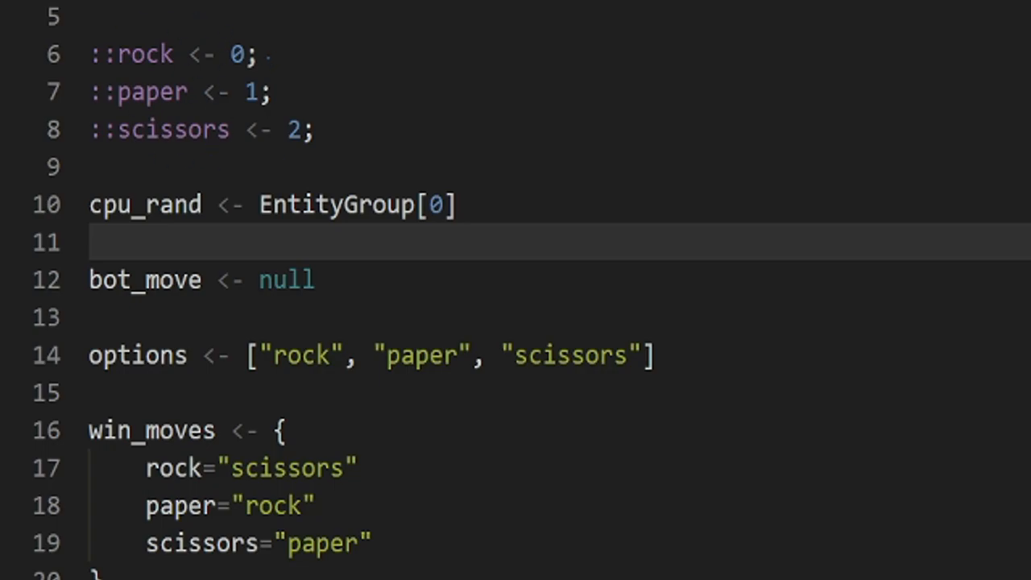
left_click_drag(239, 41, 239, 92)
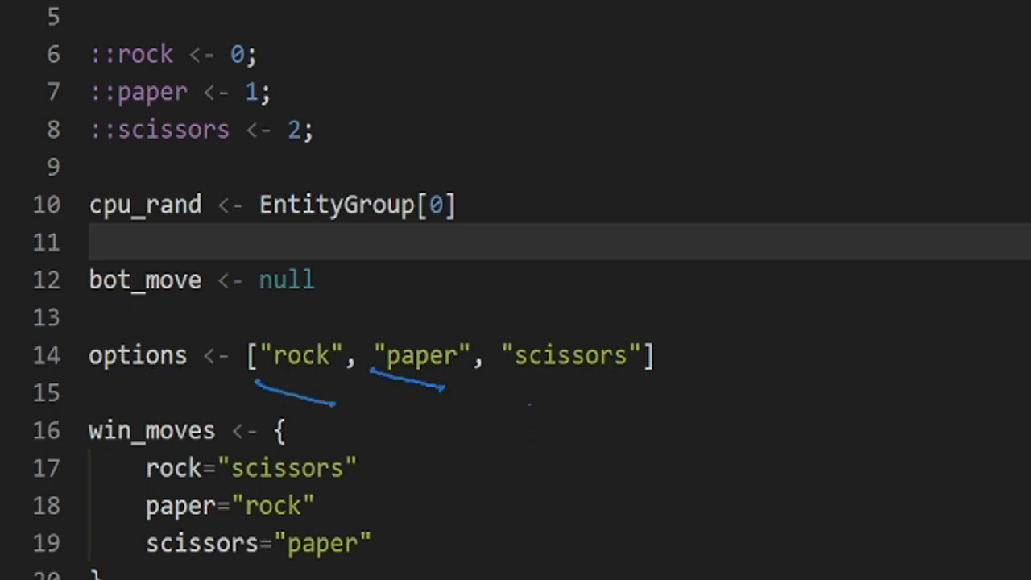
left_click_drag(503, 394, 647, 402)
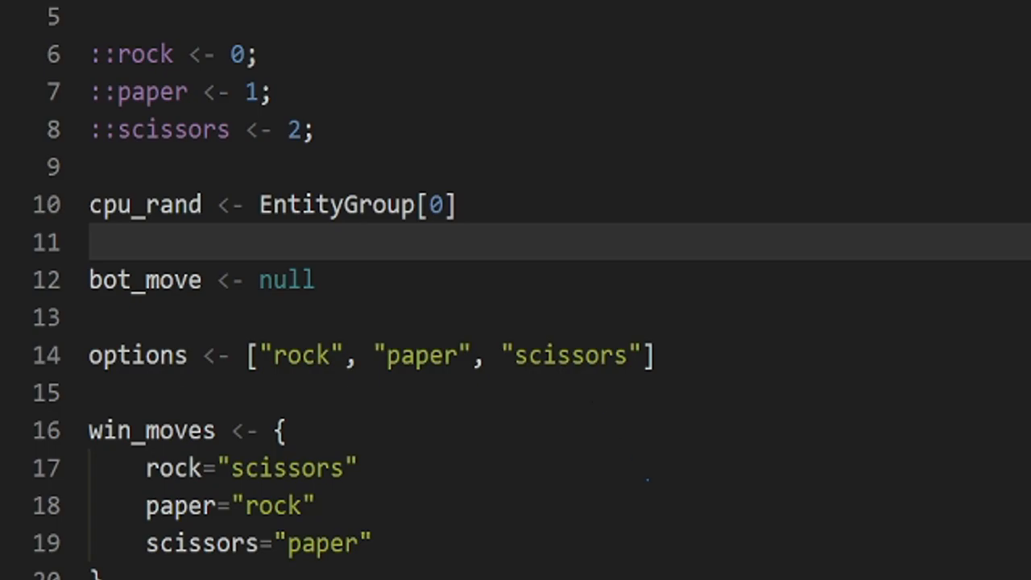
mouse_move(526, 403)
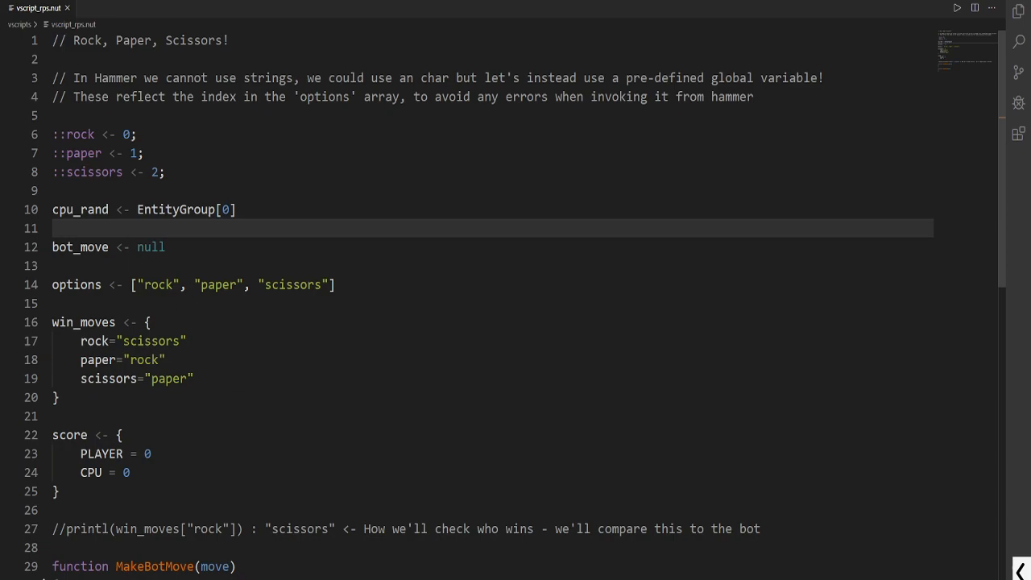
left_click_drag(222, 306, 287, 351)
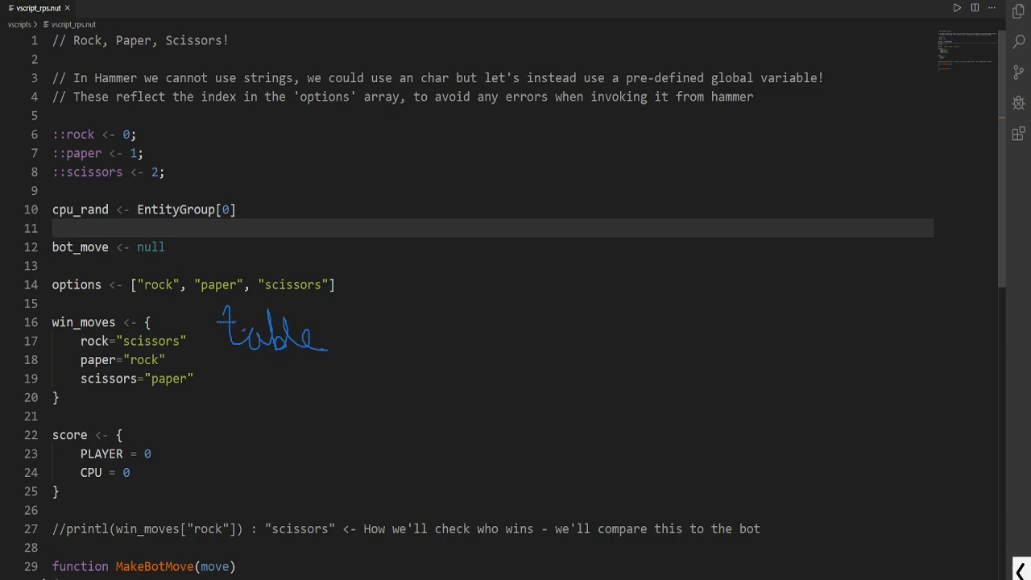
left_click_drag(357, 322, 383, 347)
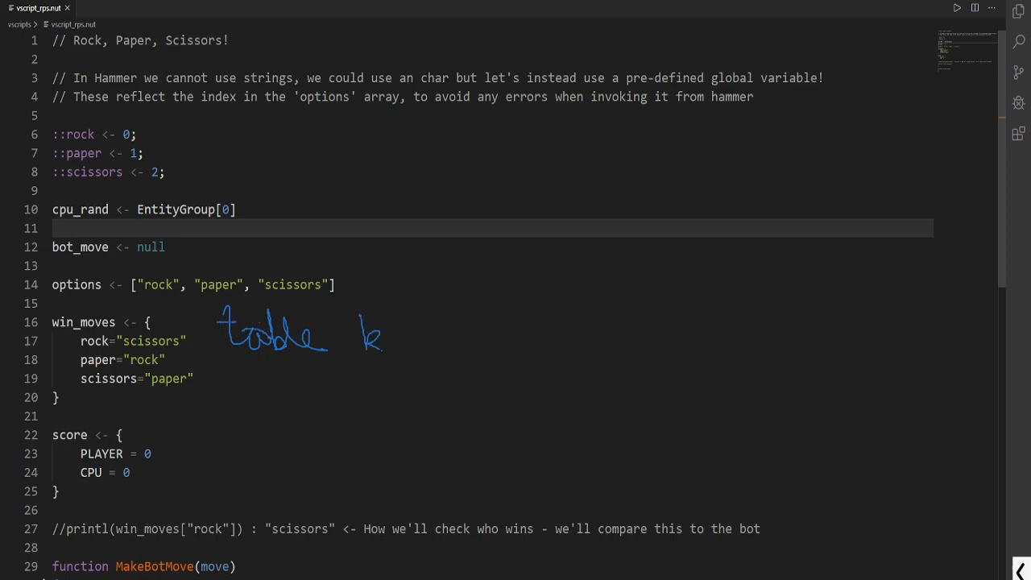
left_click_drag(416, 323, 438, 346)
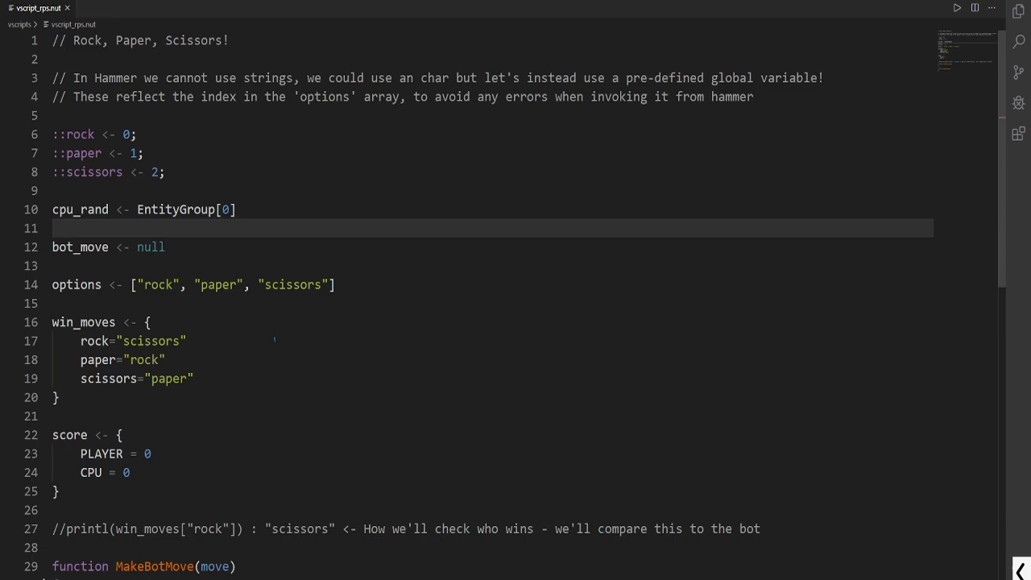
left_click_drag(277, 341, 342, 338)
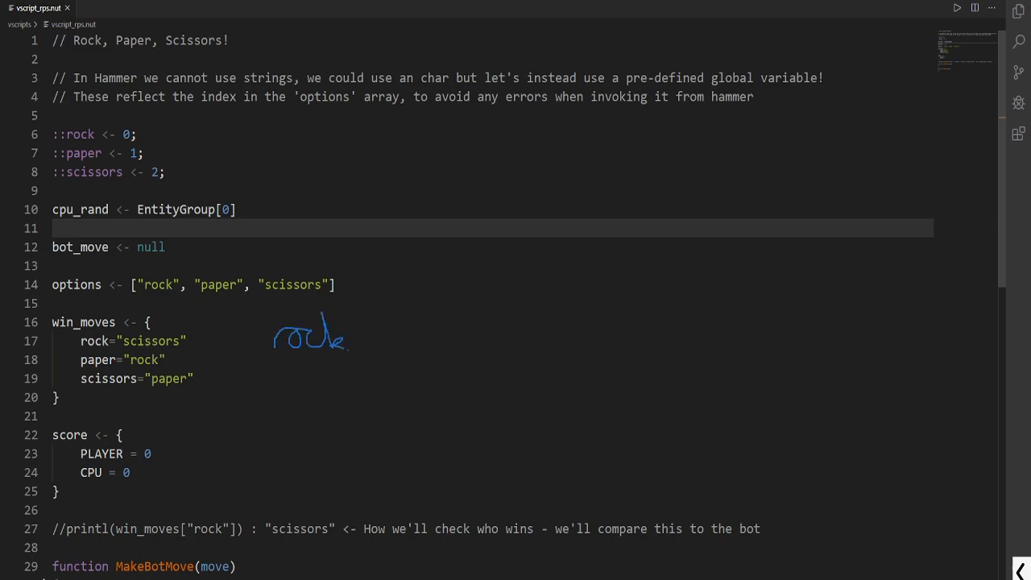
left_click_drag(371, 341, 419, 342)
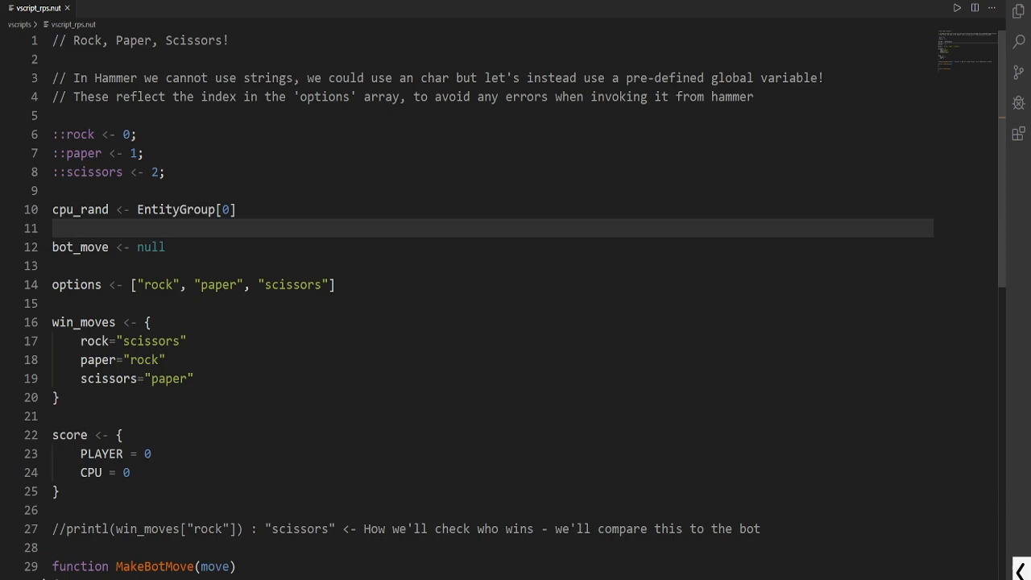
scroll("down", 3)
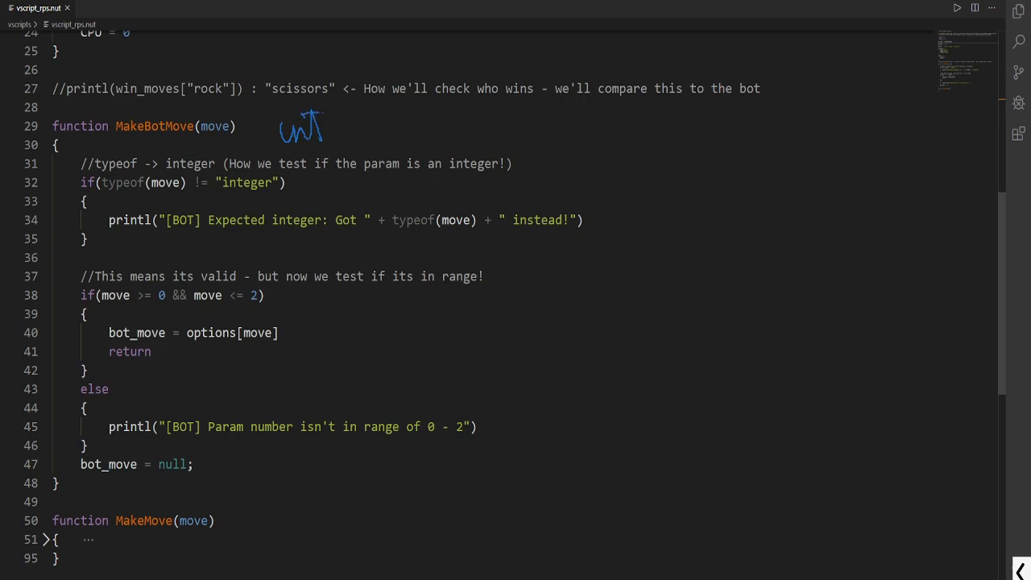
left_click_drag(335, 137, 371, 129)
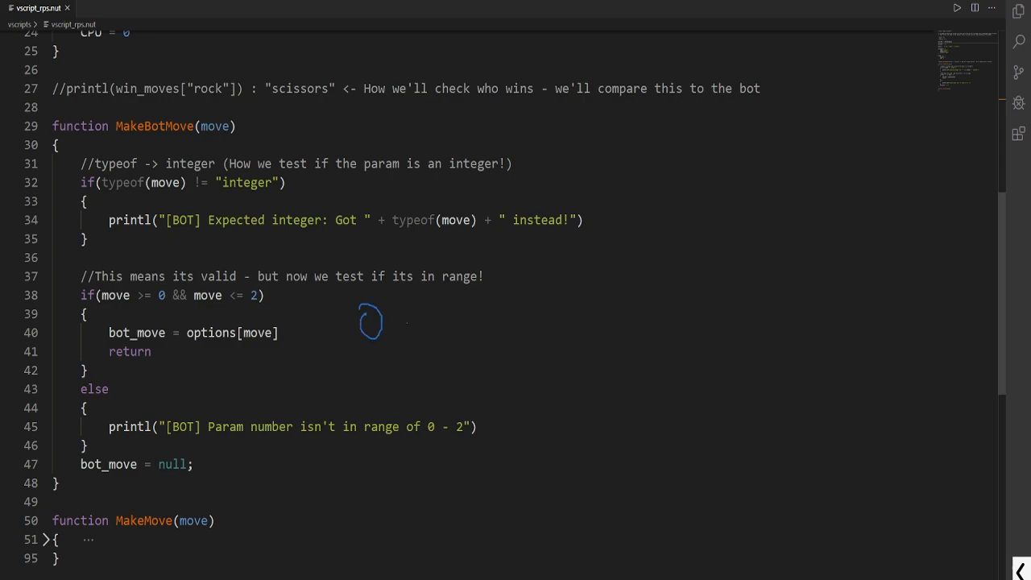
left_click_drag(395, 322, 467, 351)
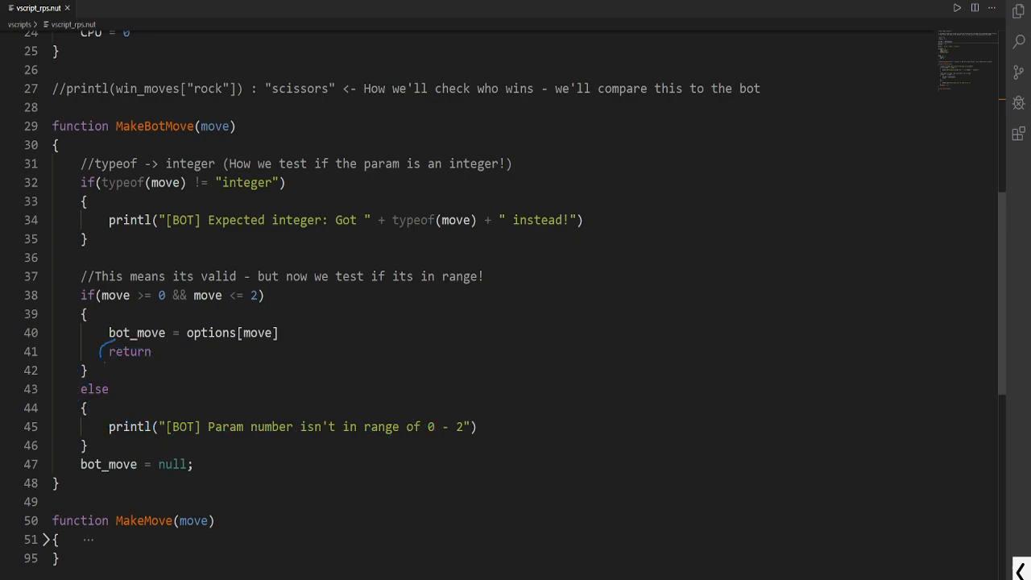
scroll("down", 3)
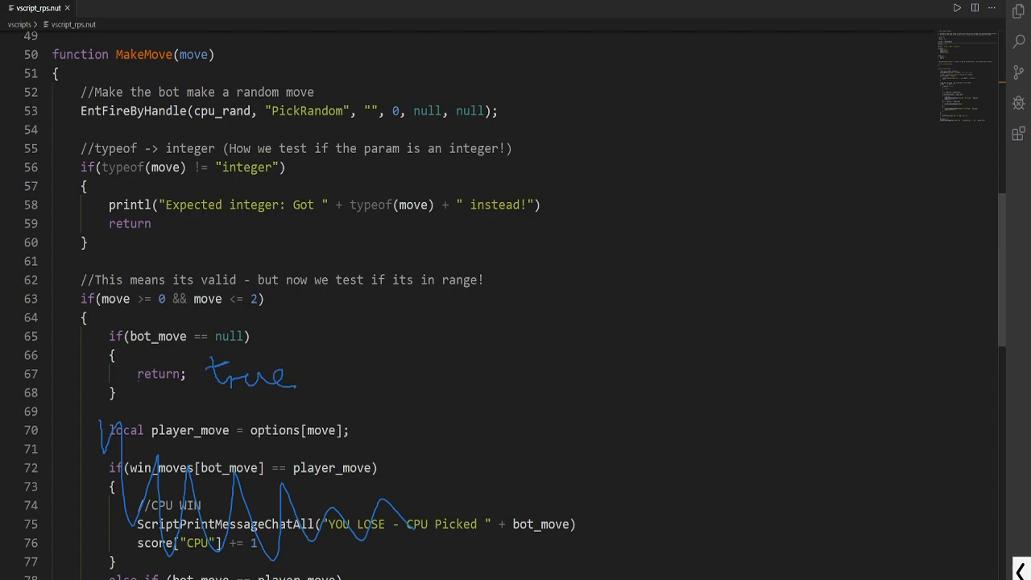
left_click_drag(129, 394, 177, 395)
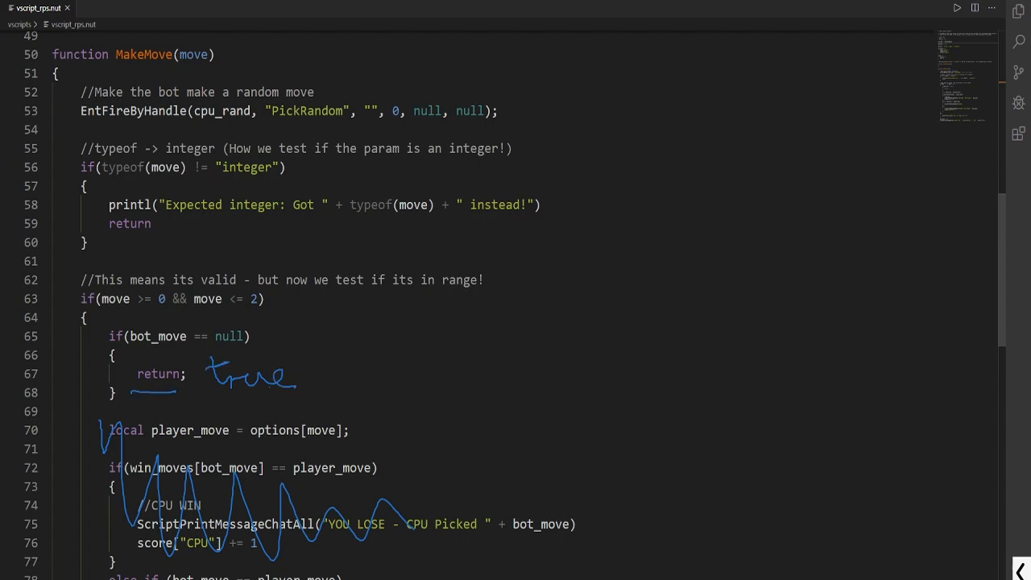
scroll("down", 3)
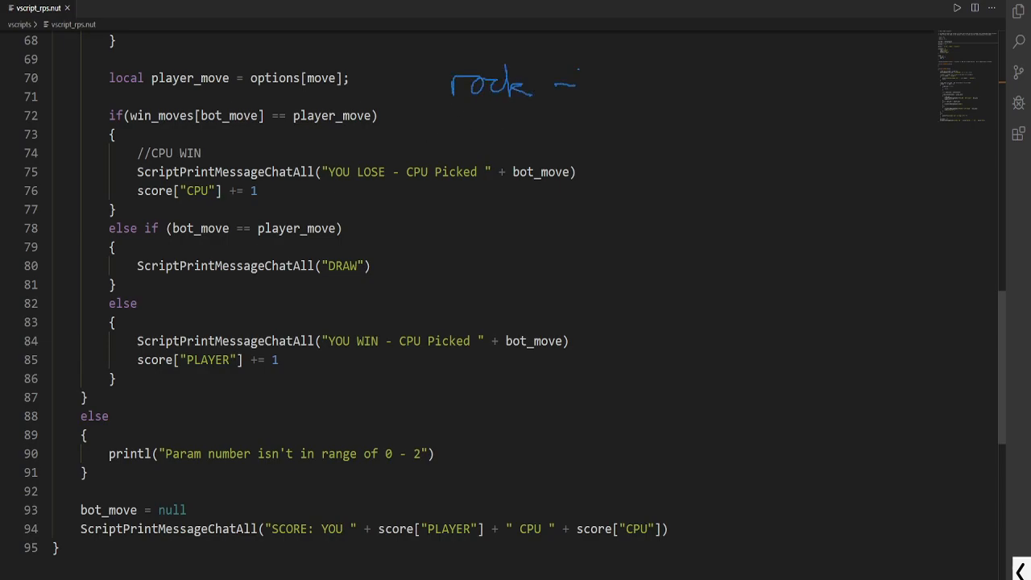
left_click_drag(556, 84, 603, 84)
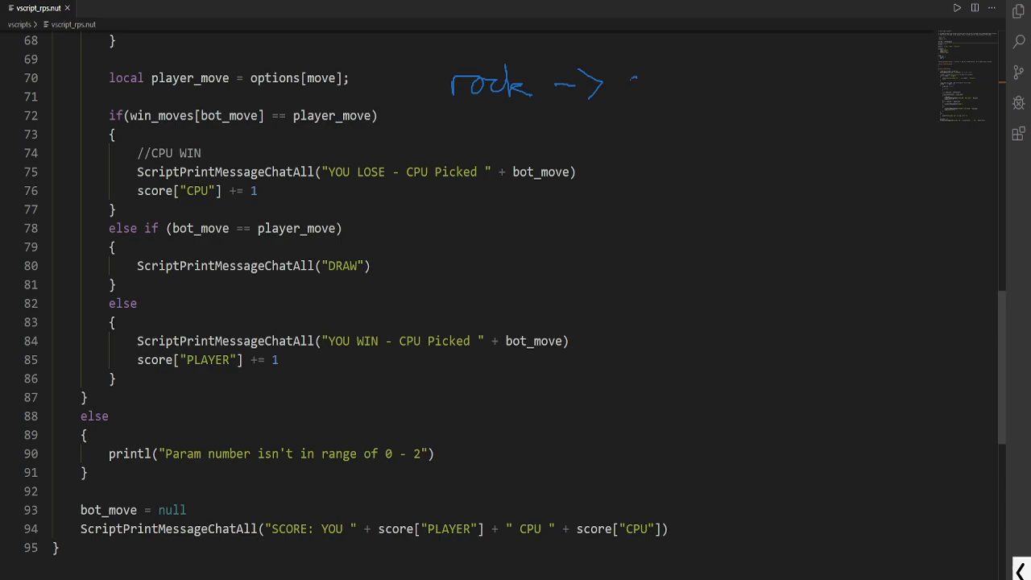
left_click_drag(632, 88, 728, 100)
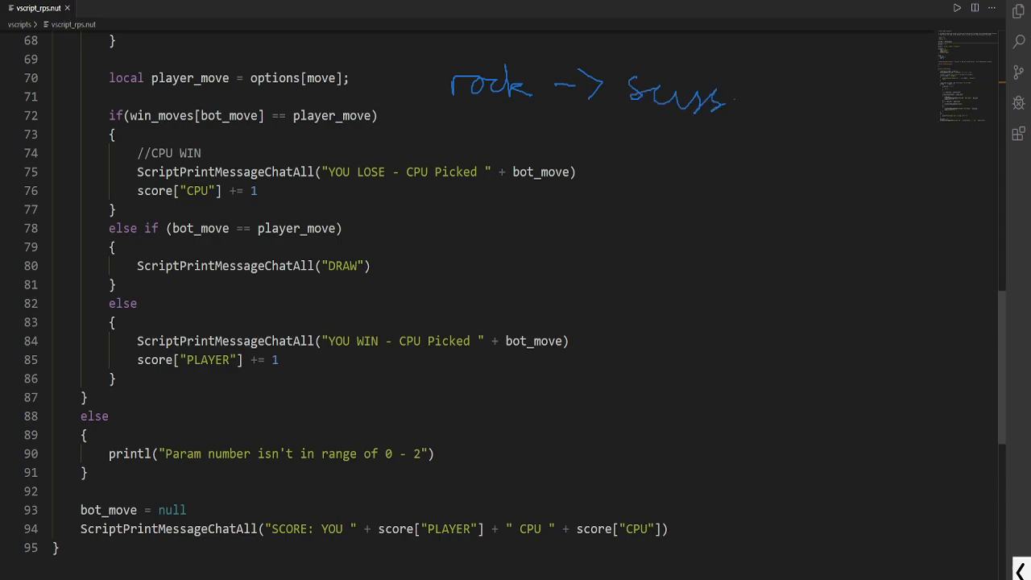